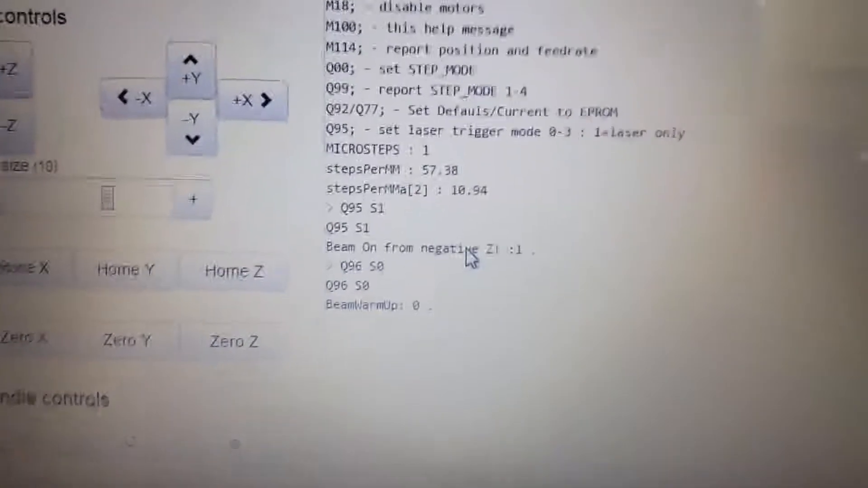
scroll("down", 3)
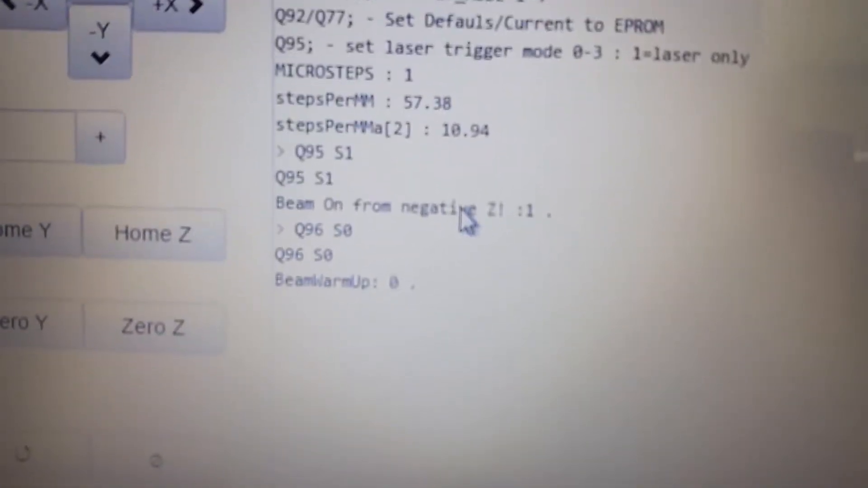